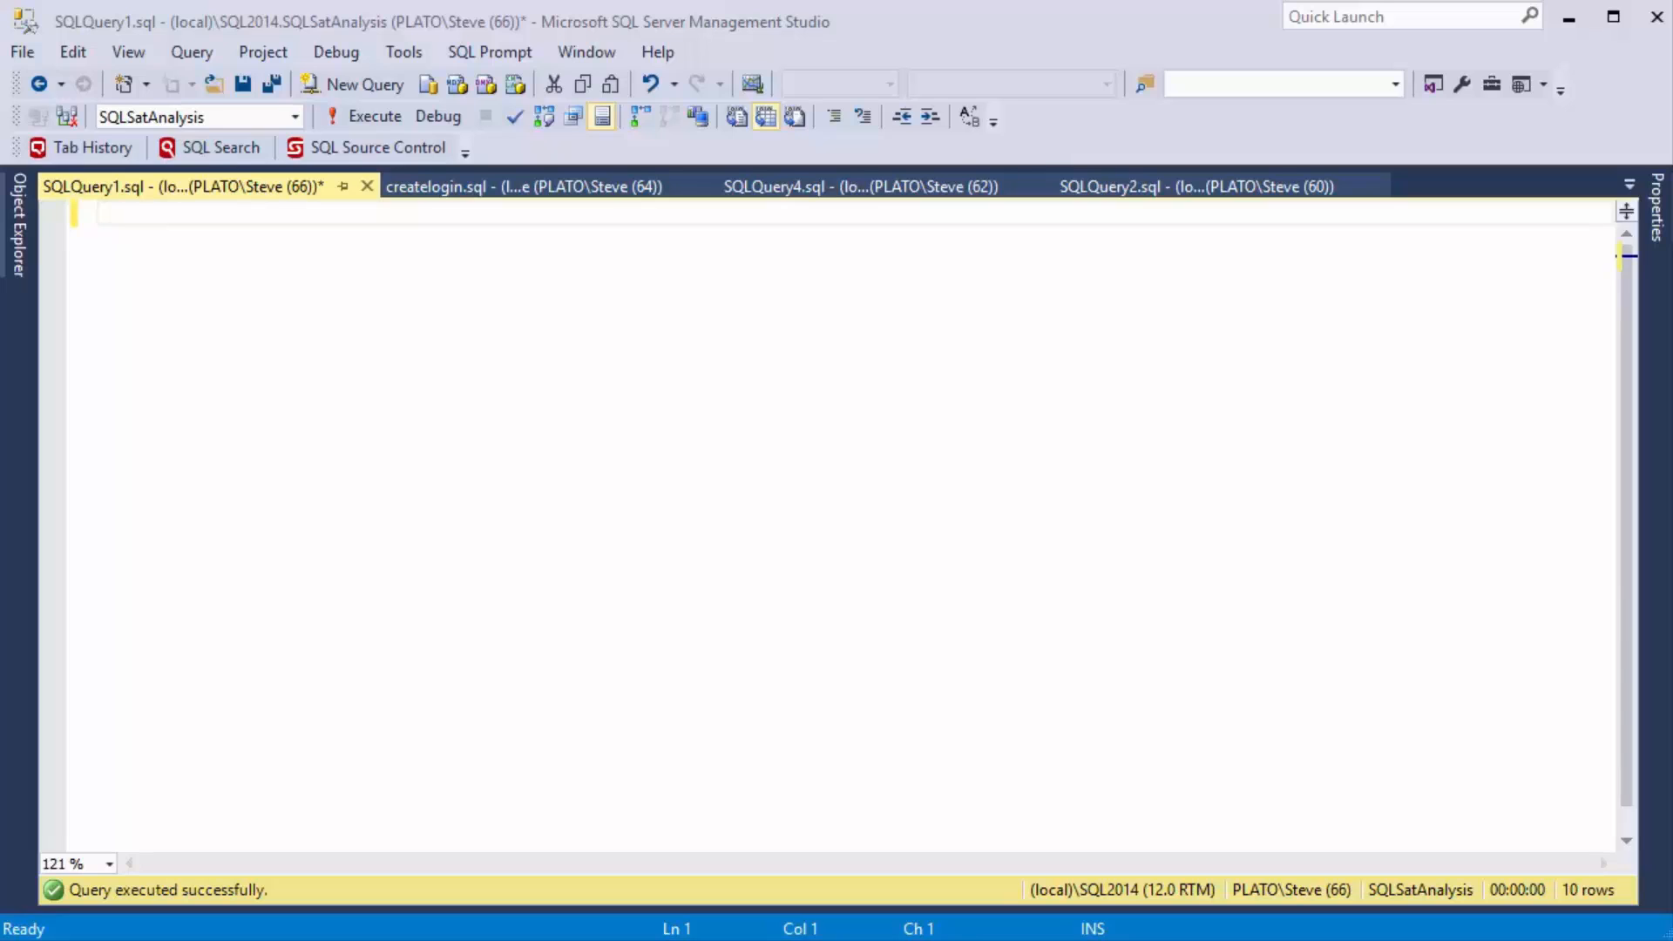
# Expand ssf to SELECT * FROM dbo.Events, run it for 570 rows, then clear the editor
pyautogui.write('ssf')
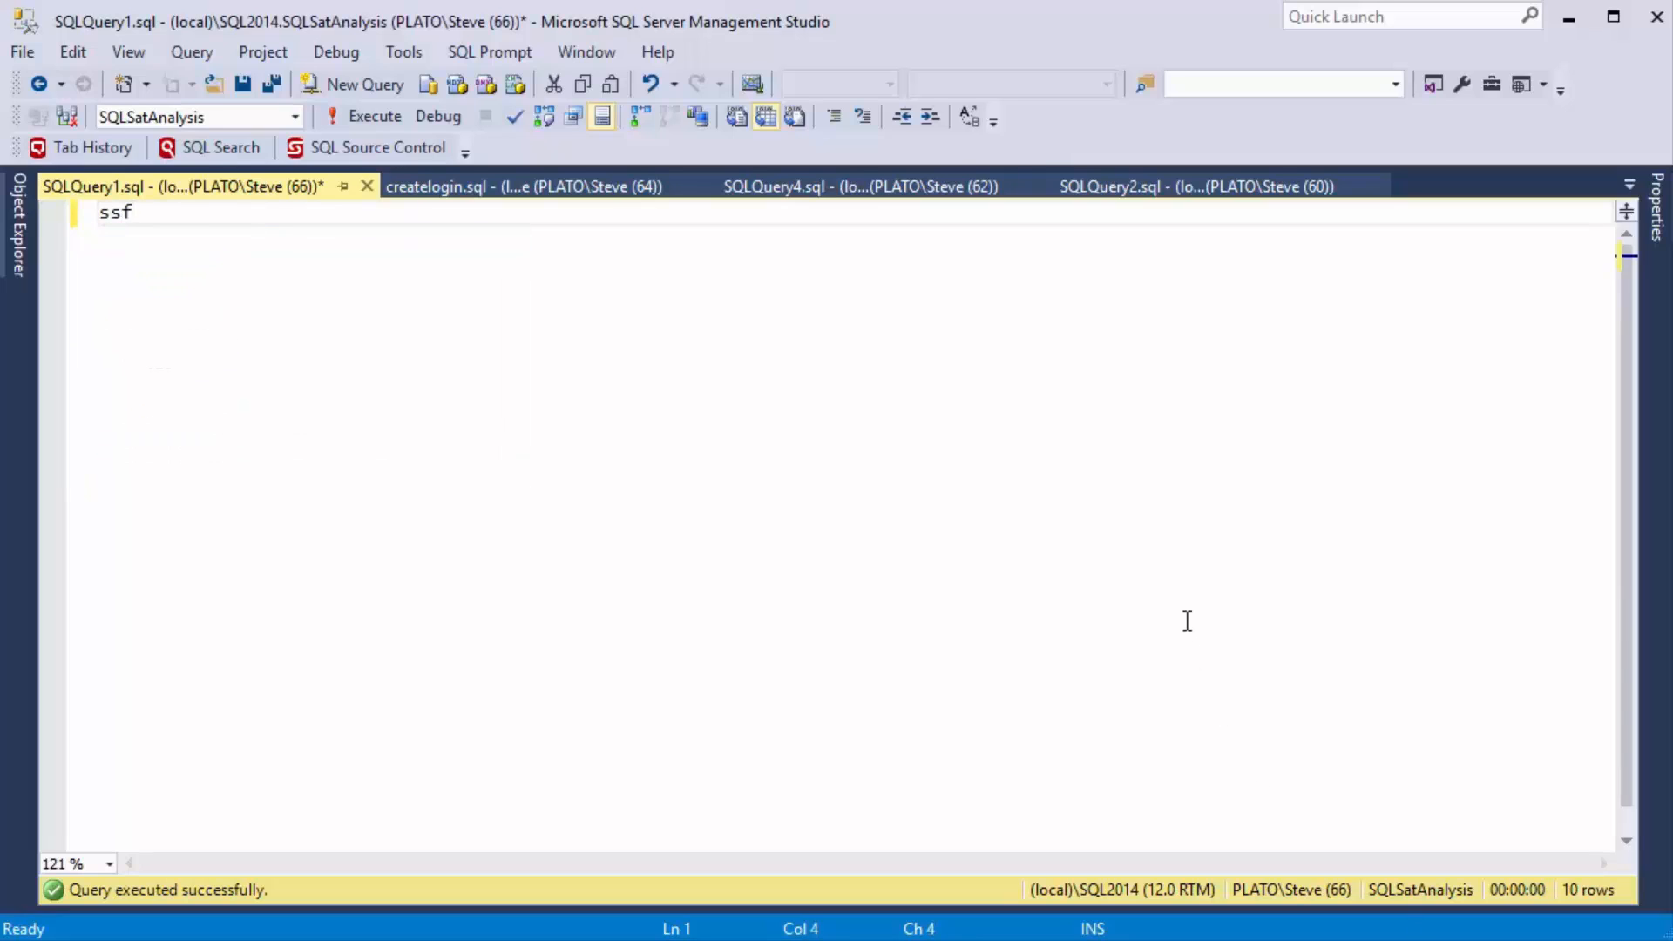
pyautogui.write('SELECT * FROM    dbo.Events')
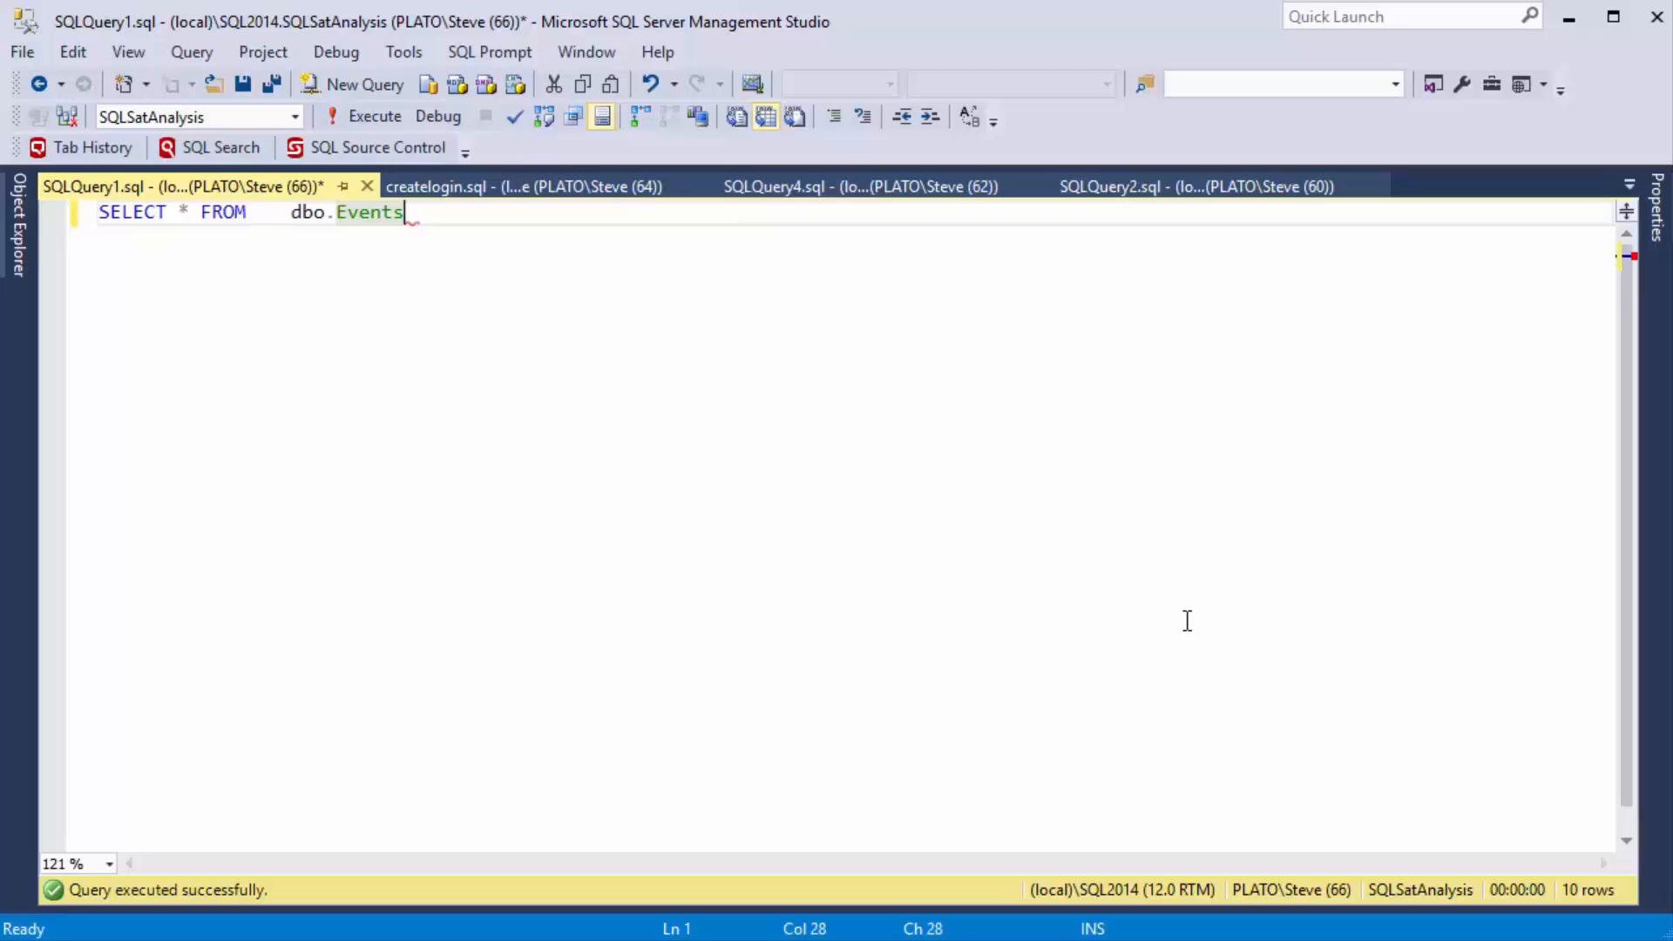
pyautogui.click(373, 117)
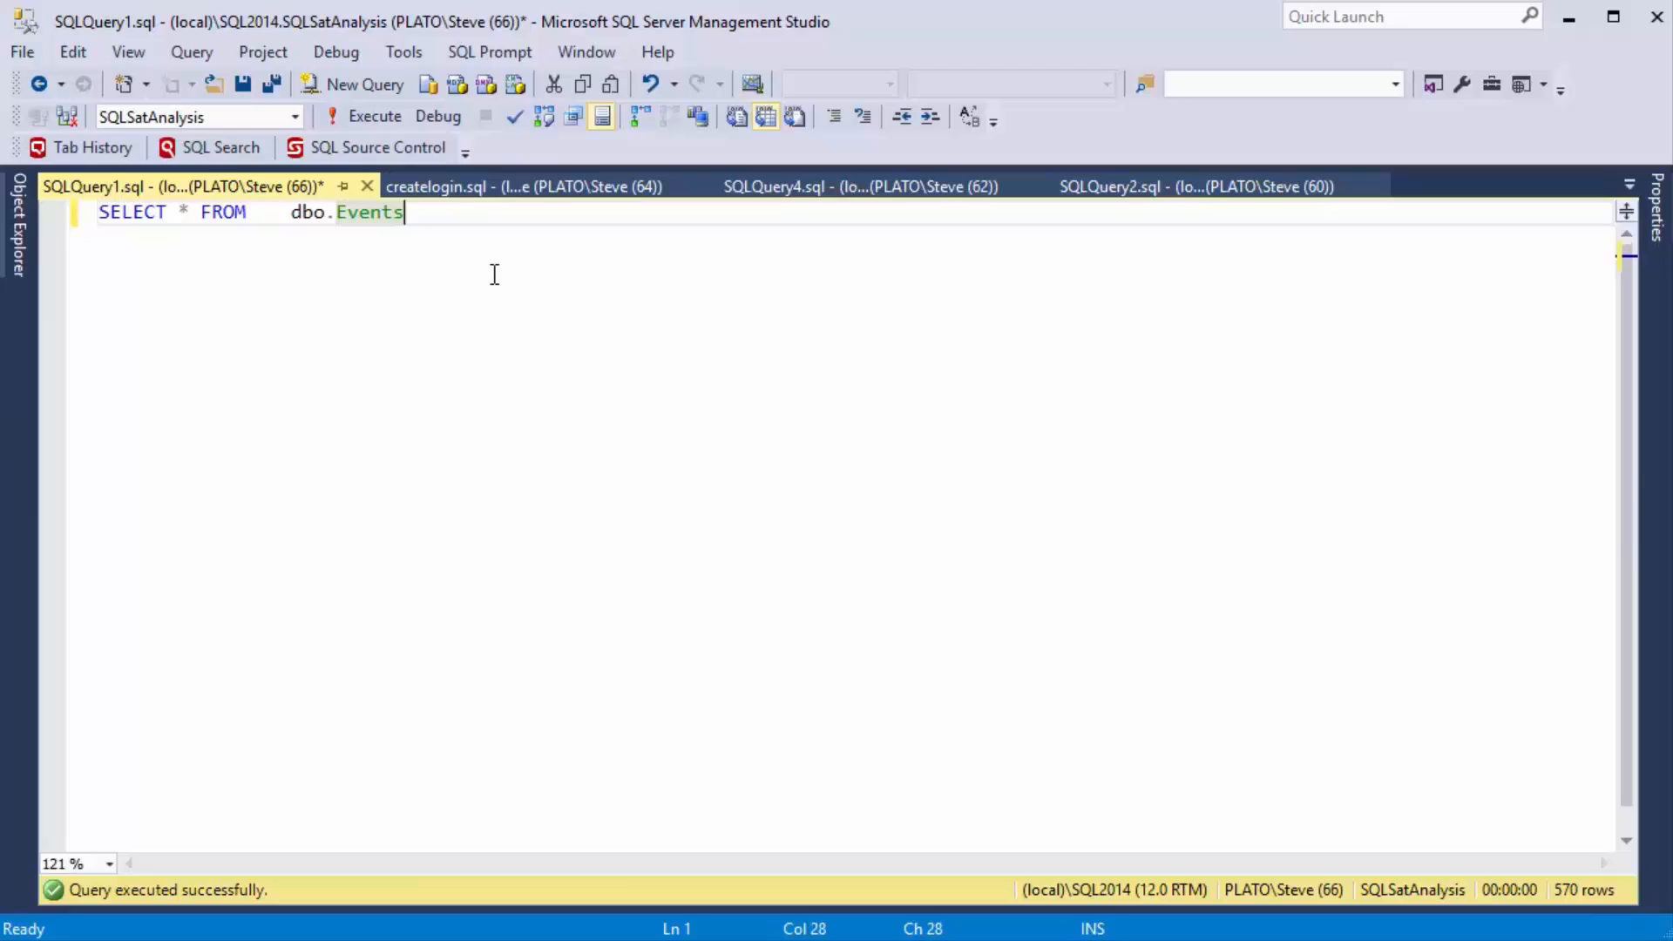
pyautogui.press('ctrl+a')
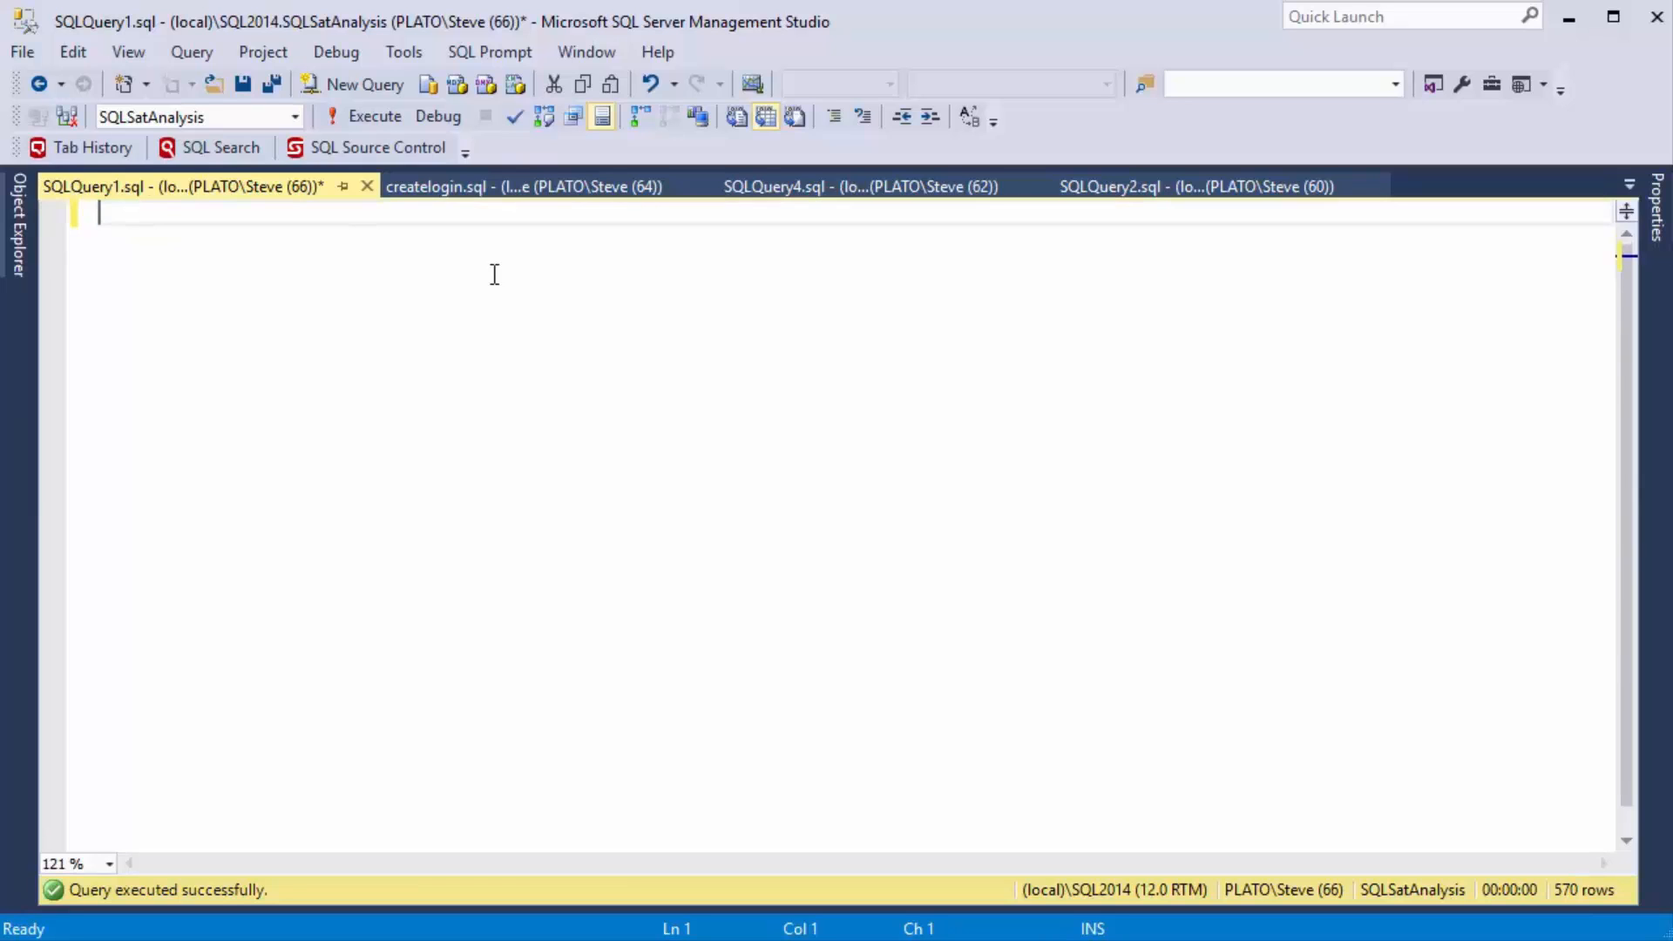
# Reach SQL Prompt Options > Snippets and begin editing the ssf snippet's SELECT * FROM code
pyautogui.click(490, 50)
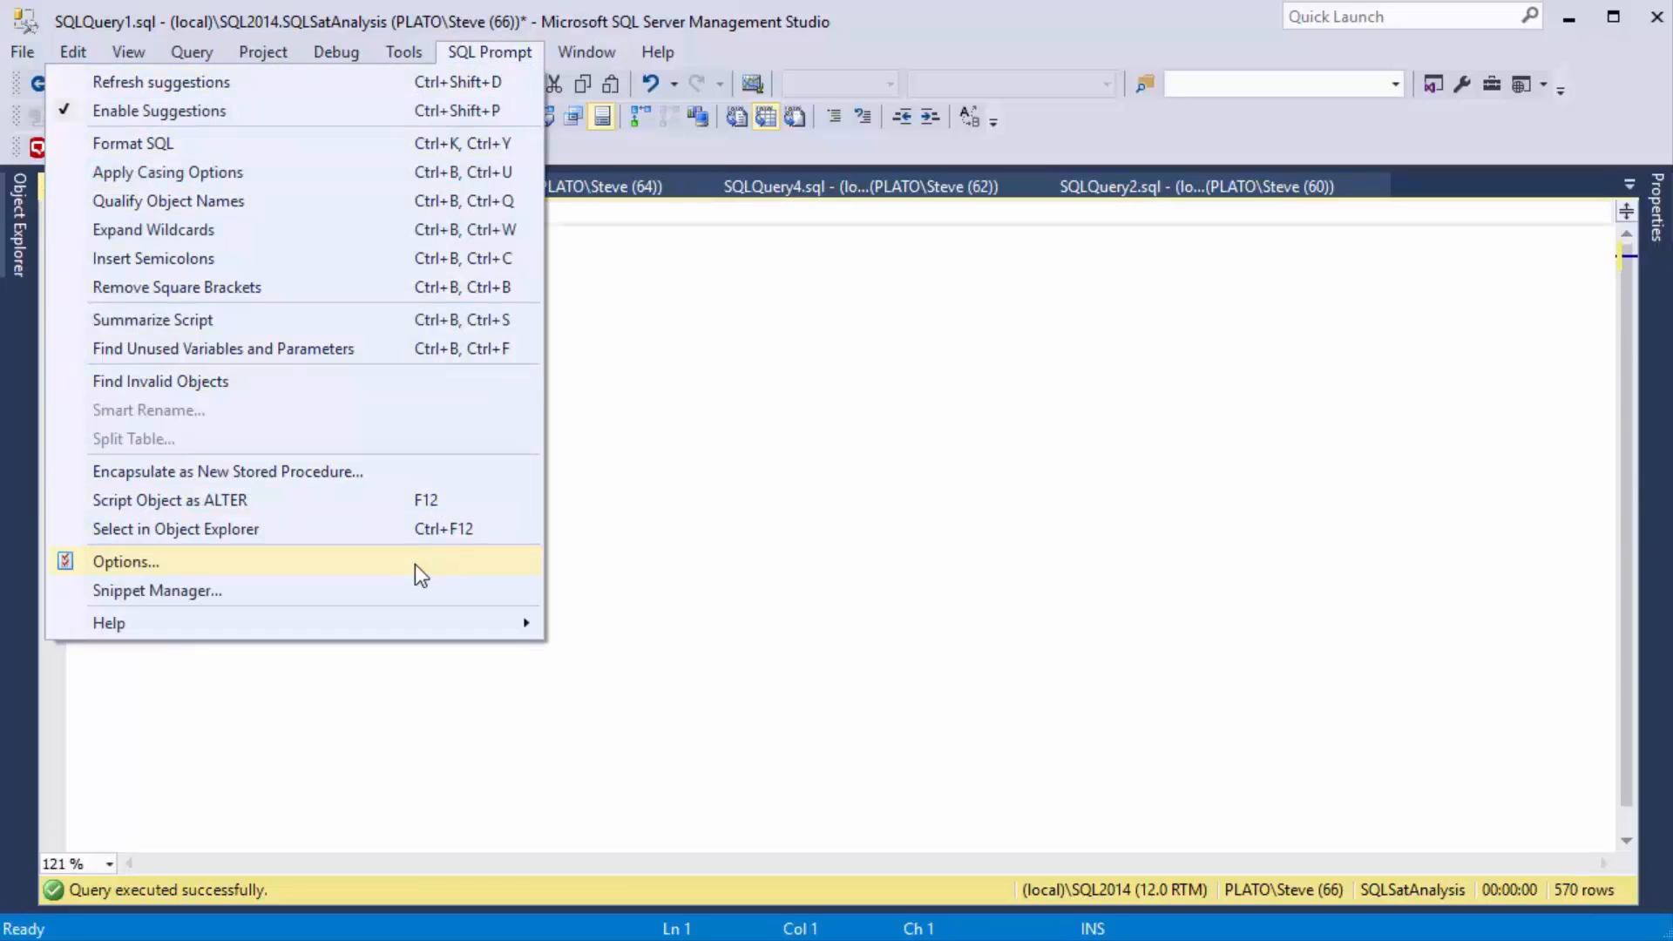
pyautogui.click(125, 561)
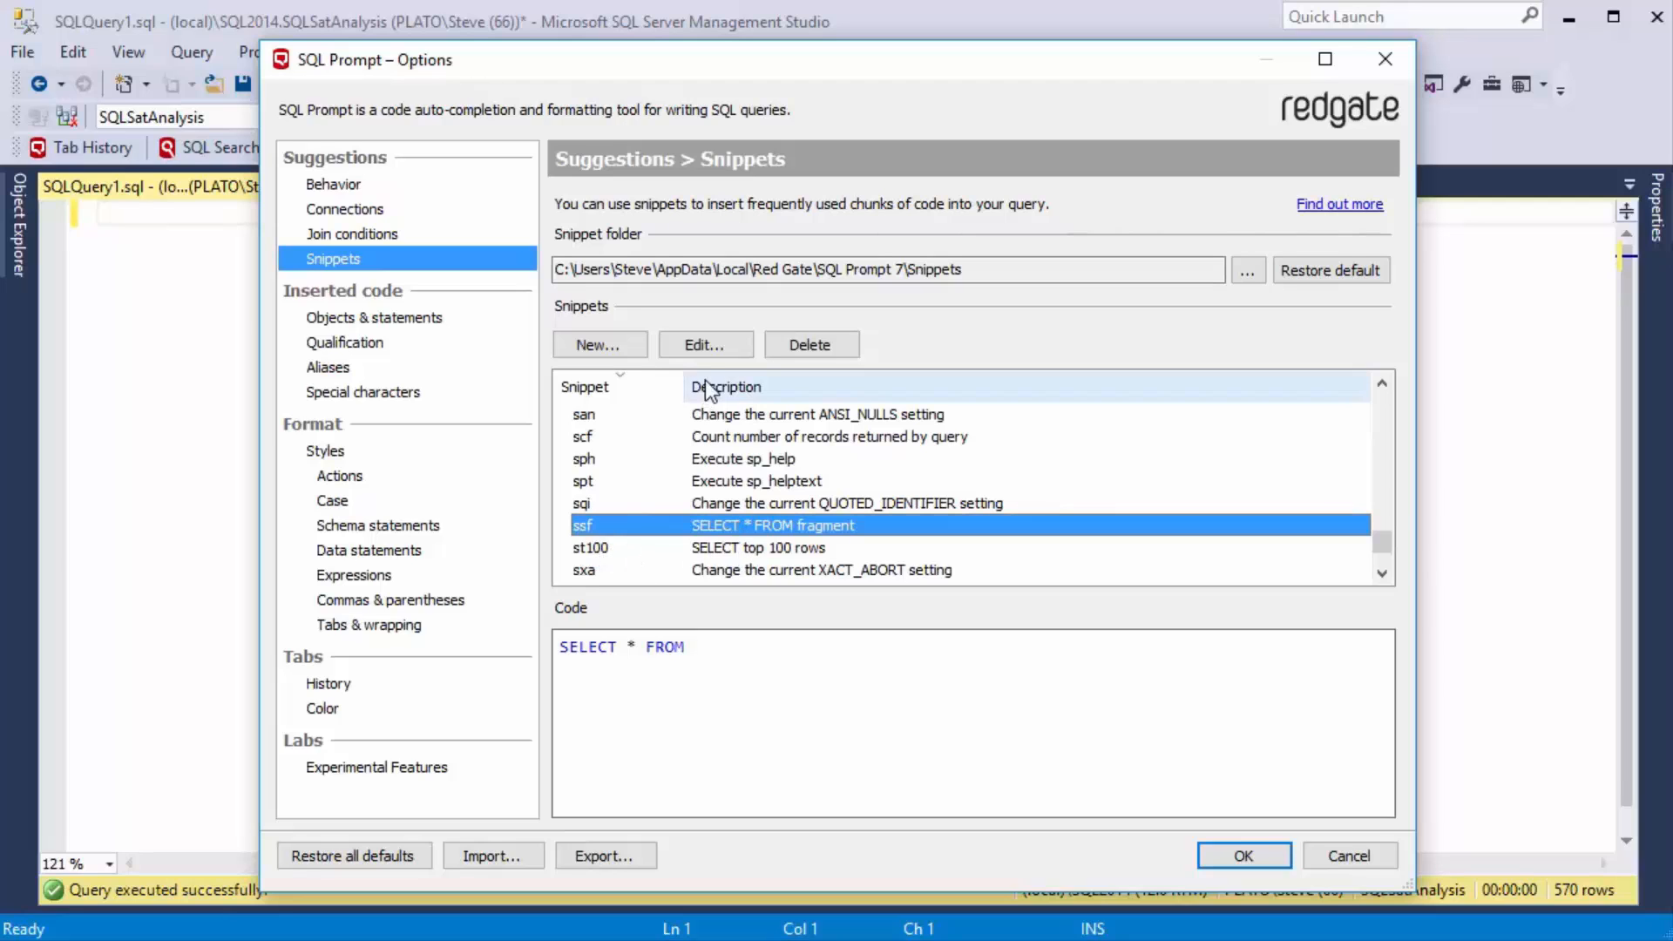
pyautogui.click(704, 344)
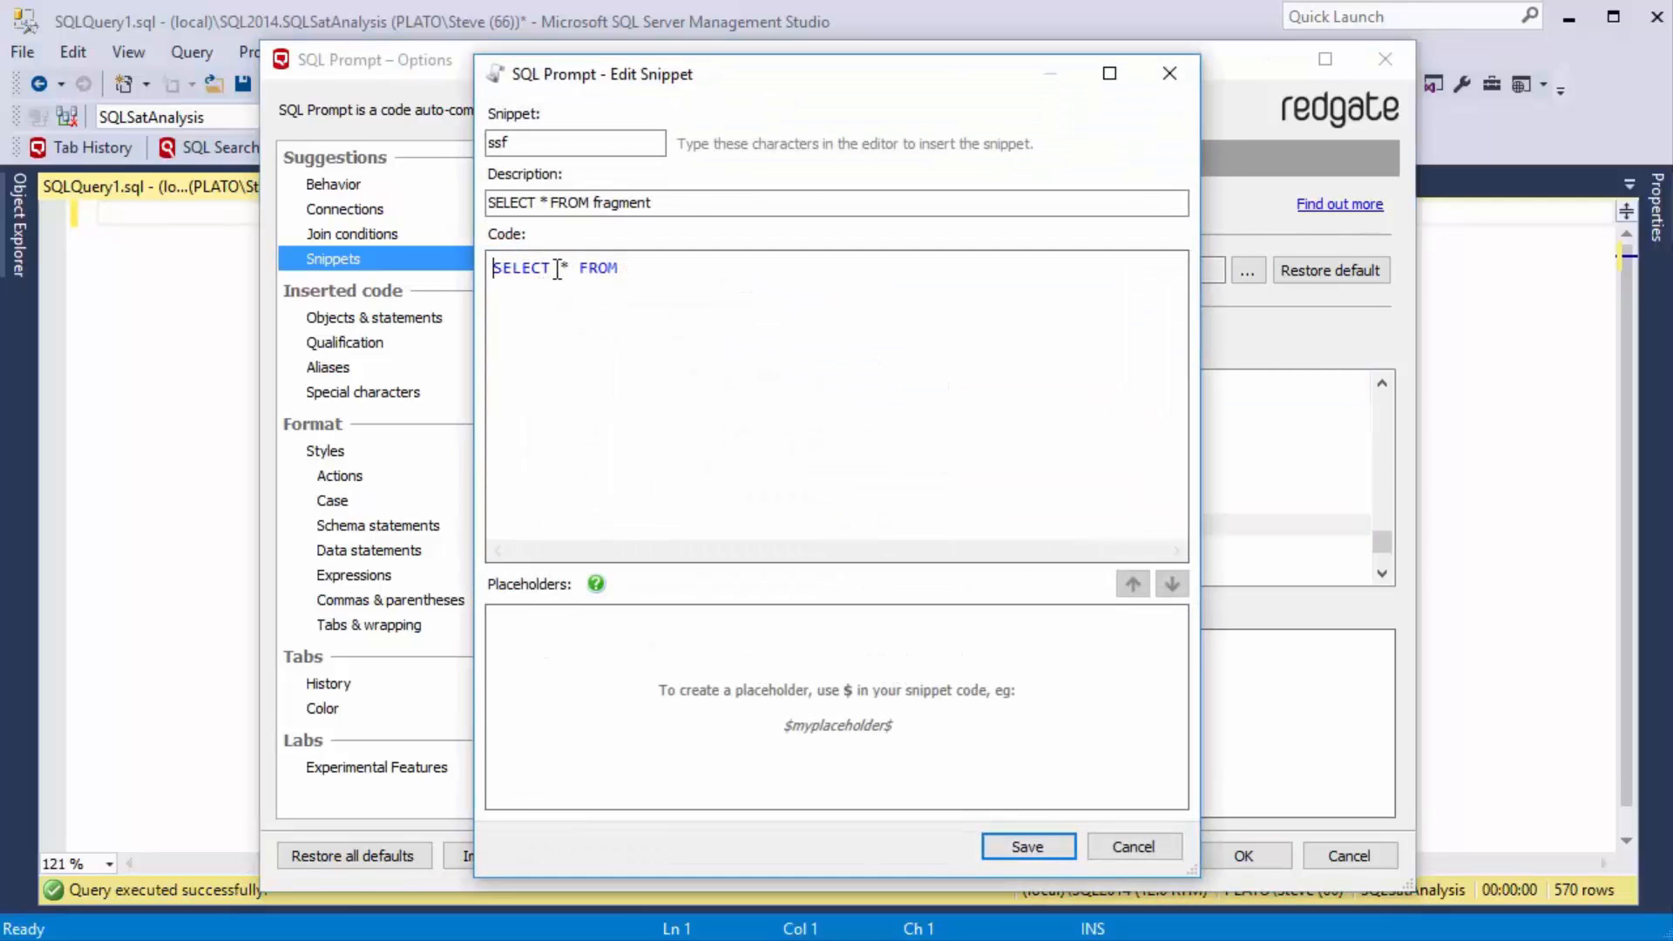
# Rewrite ssf as multi-line SELECT top 10 * FROM with the $CURSOR$ token after FROM
pyautogui.write('top 10')
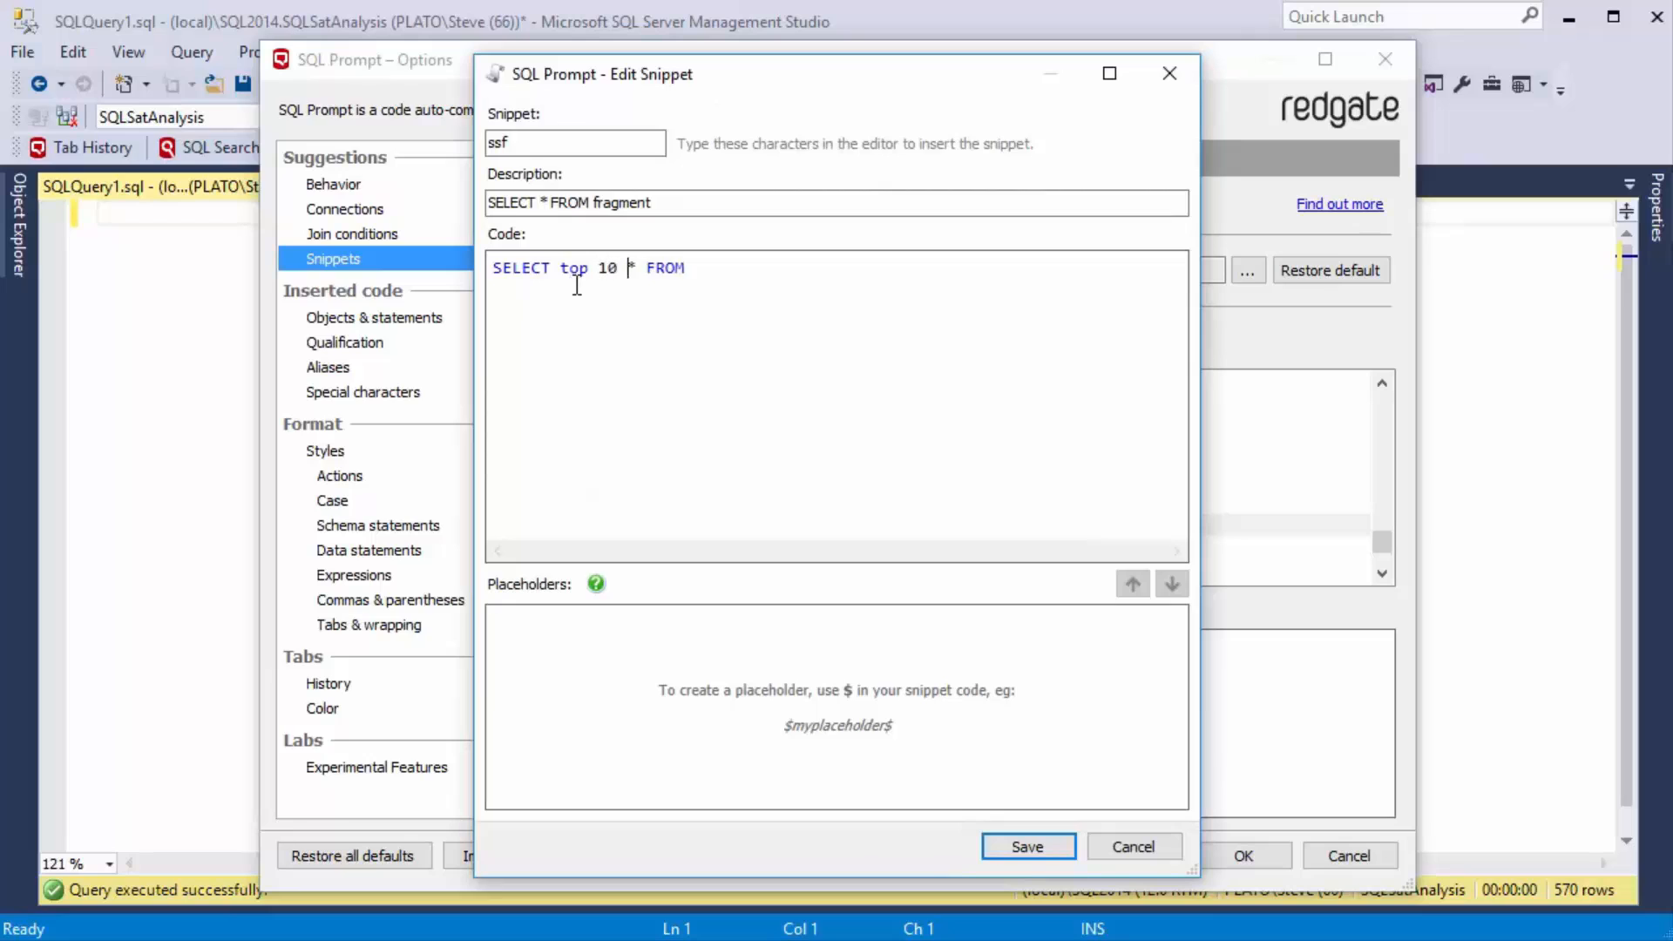
pyautogui.press('enter')
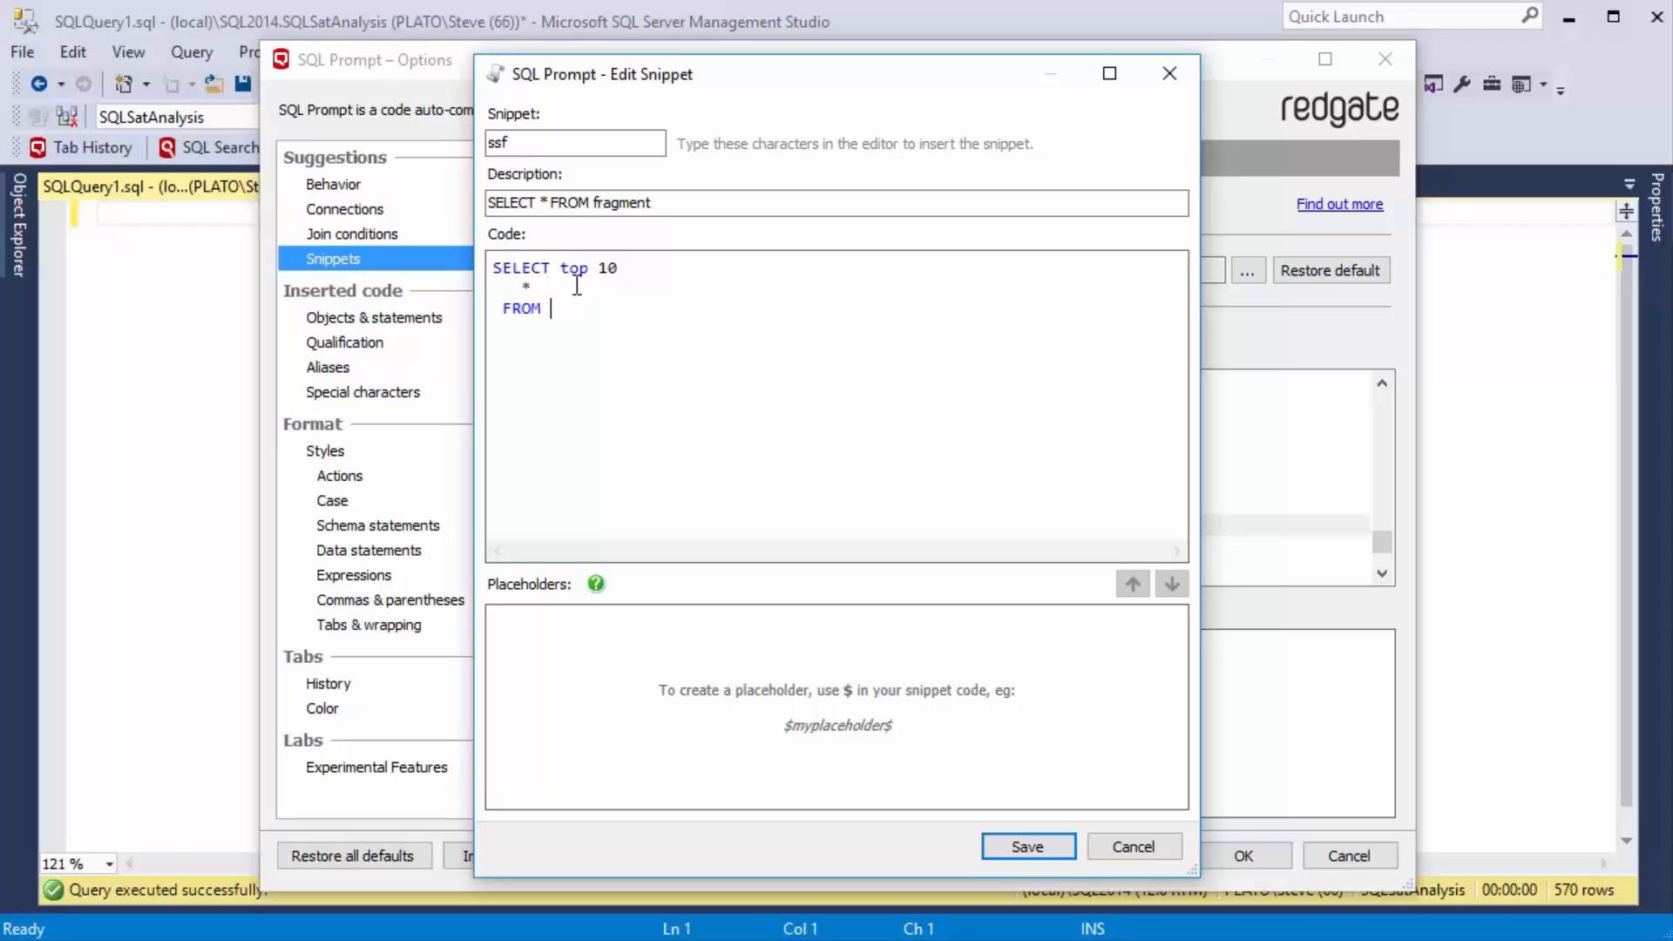
pyautogui.write('$')
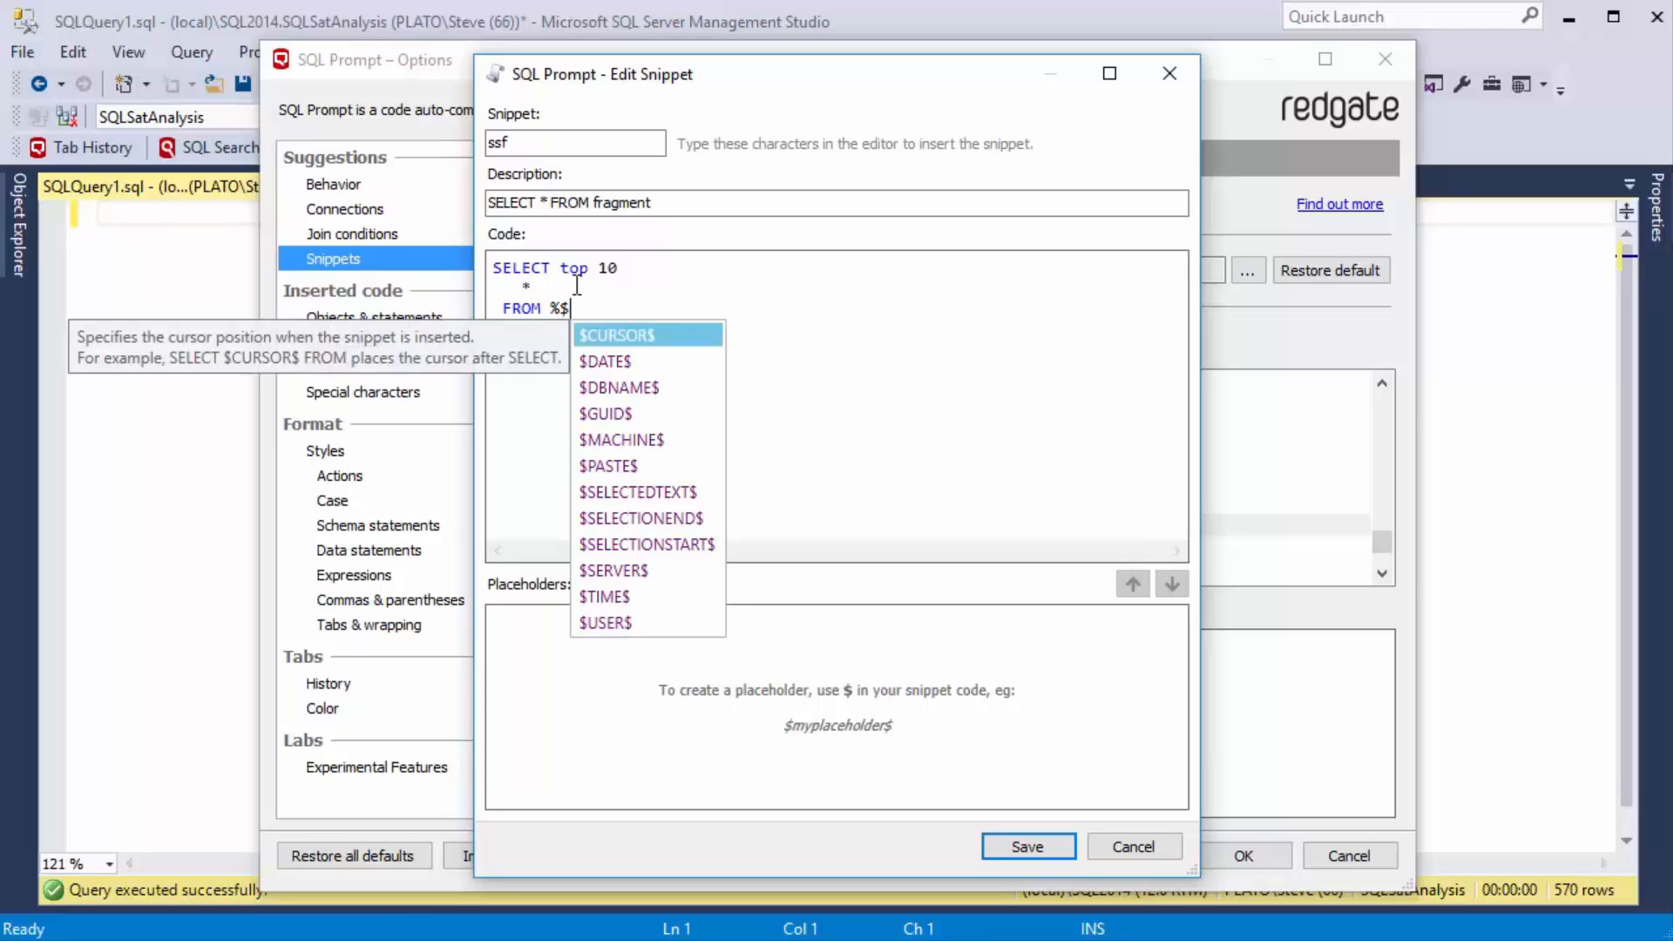
pyautogui.click(617, 334)
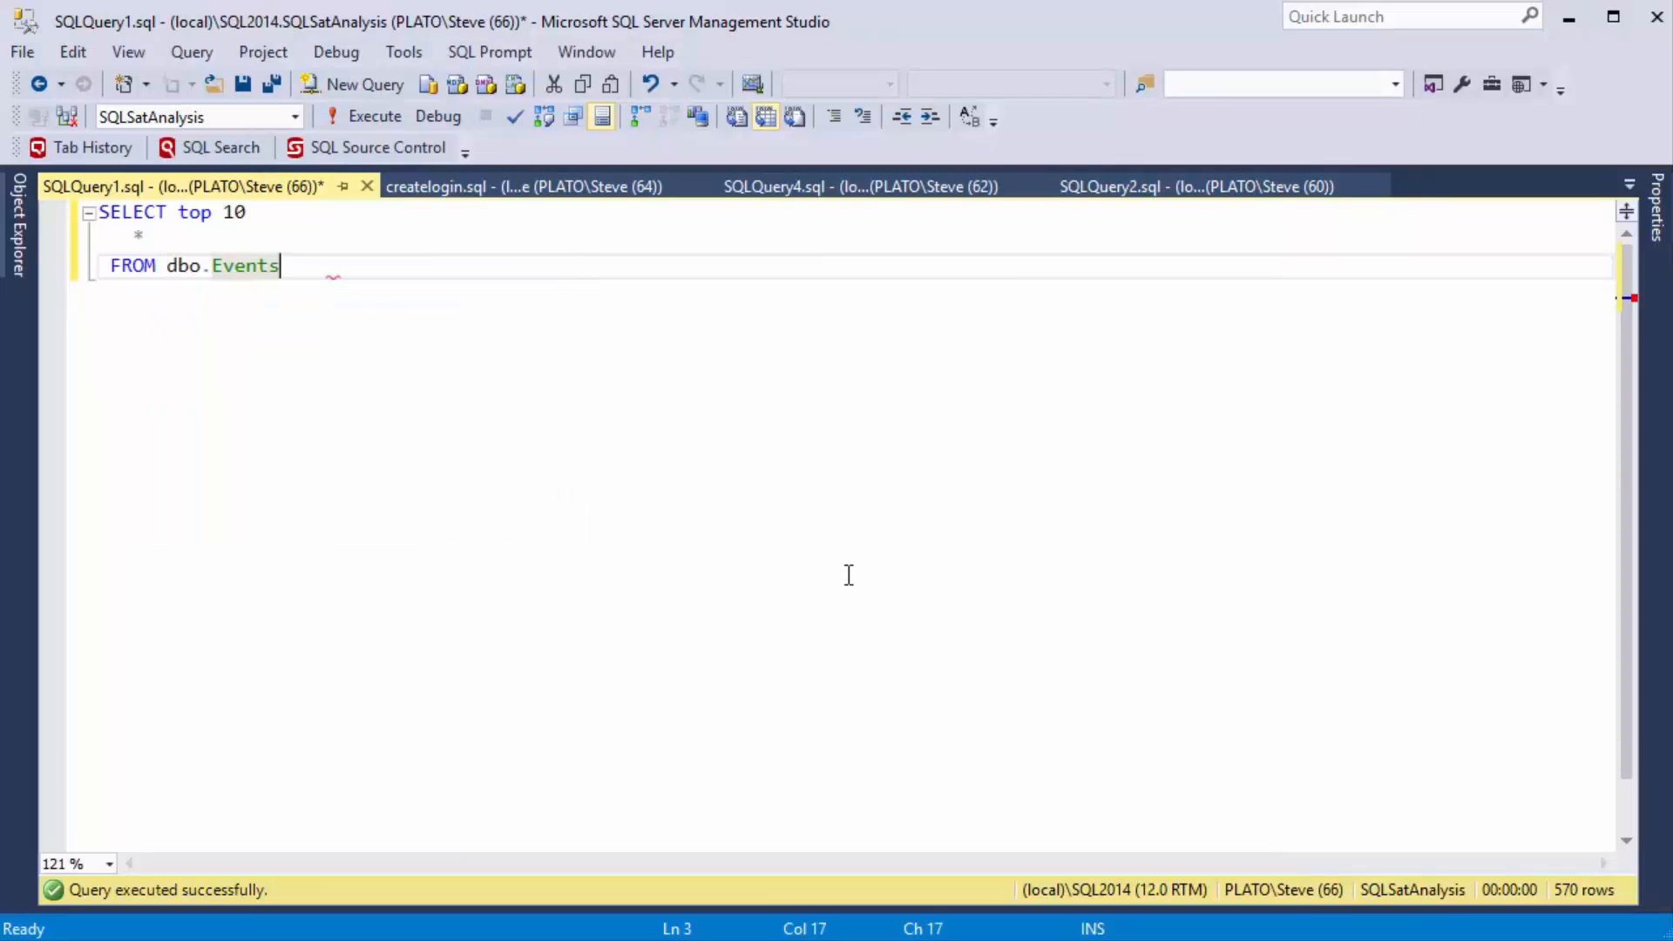
# Run the expanded SELECT top 10 * FROM dbo.Events query, returning 10 rows
pyautogui.click(373, 117)
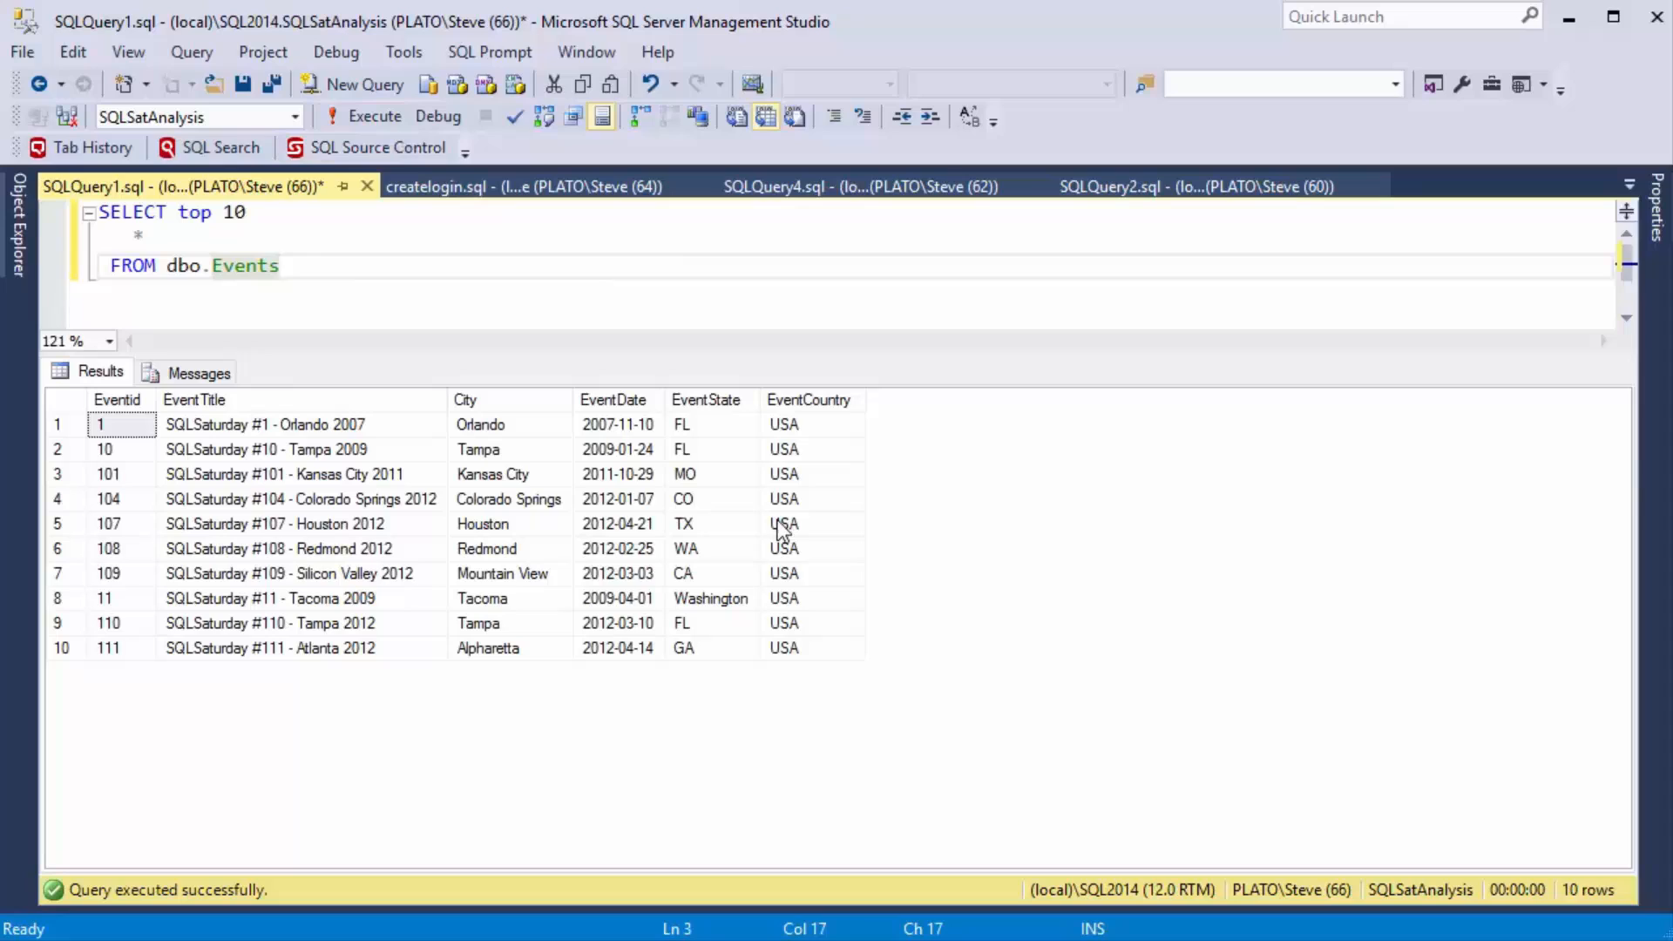